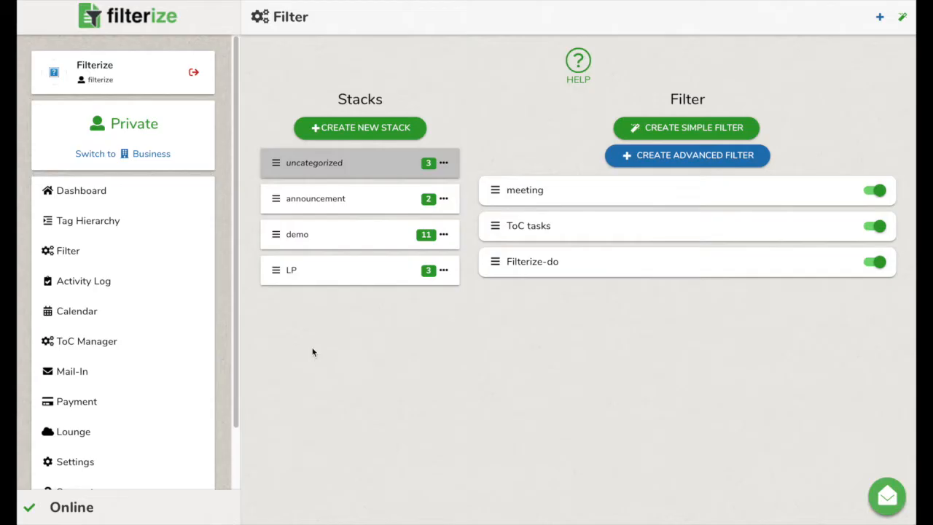
mouse_move(83, 341)
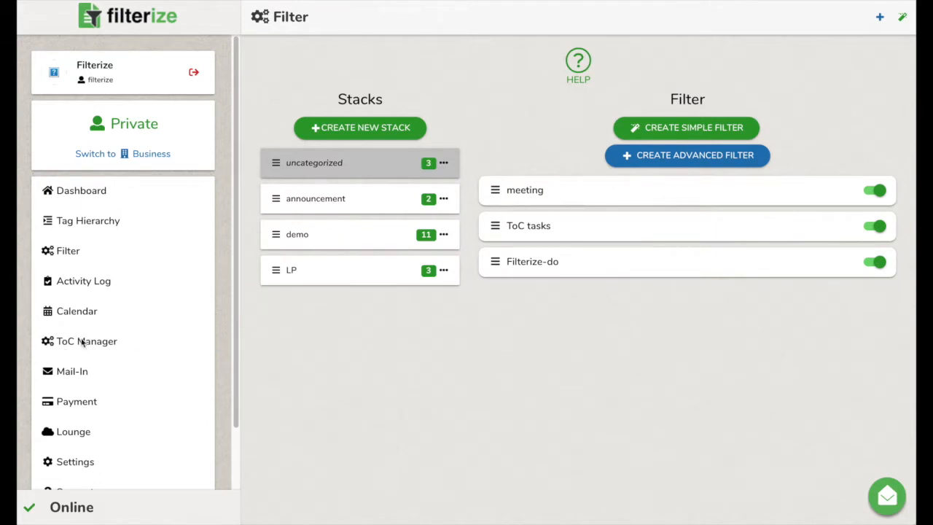
Go to the ToC Manager listing the Old Tocs, tocs_tocslider and demo stacks
click(86, 342)
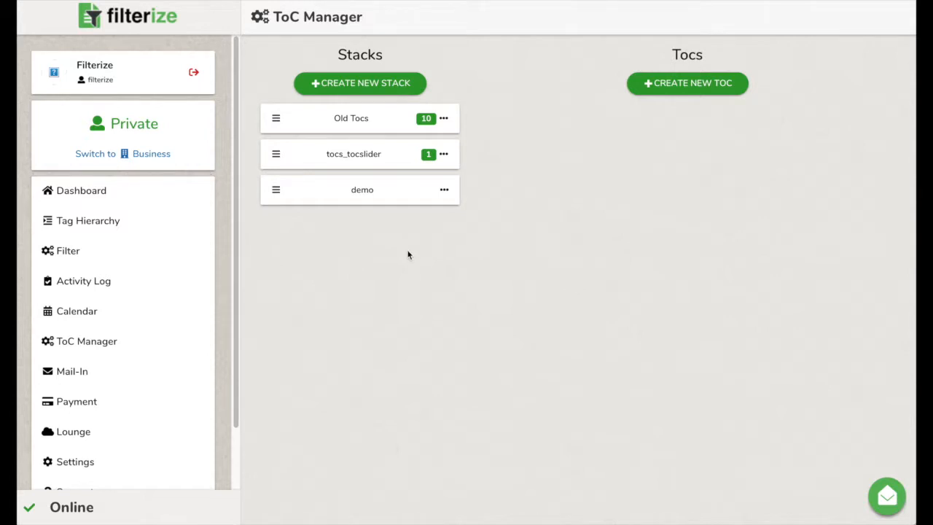
mouse_move(691, 86)
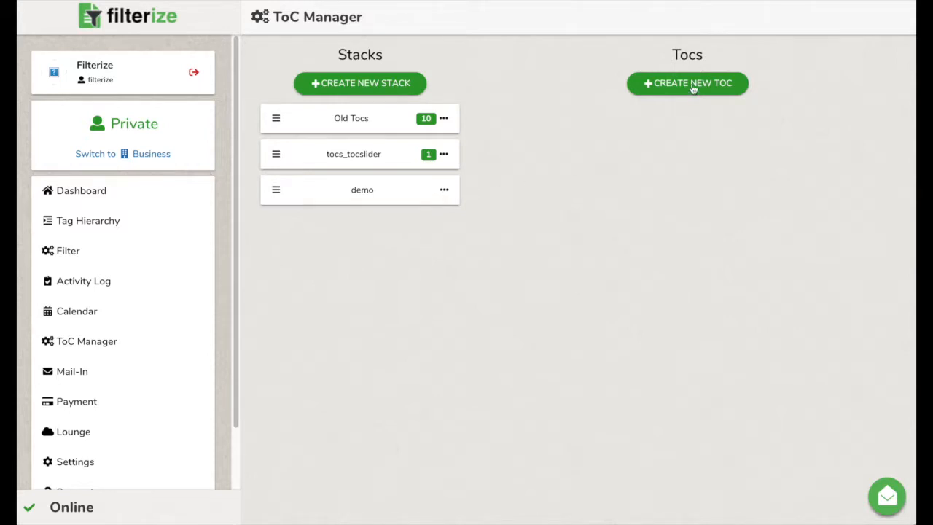
Start a new table of contents, bringing up the empty ToC Editor
click(687, 83)
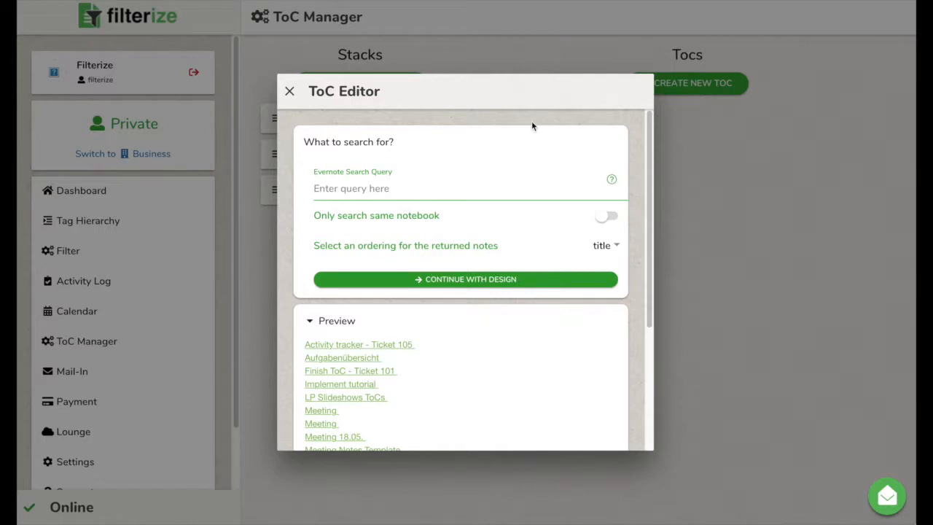
mouse_move(439, 153)
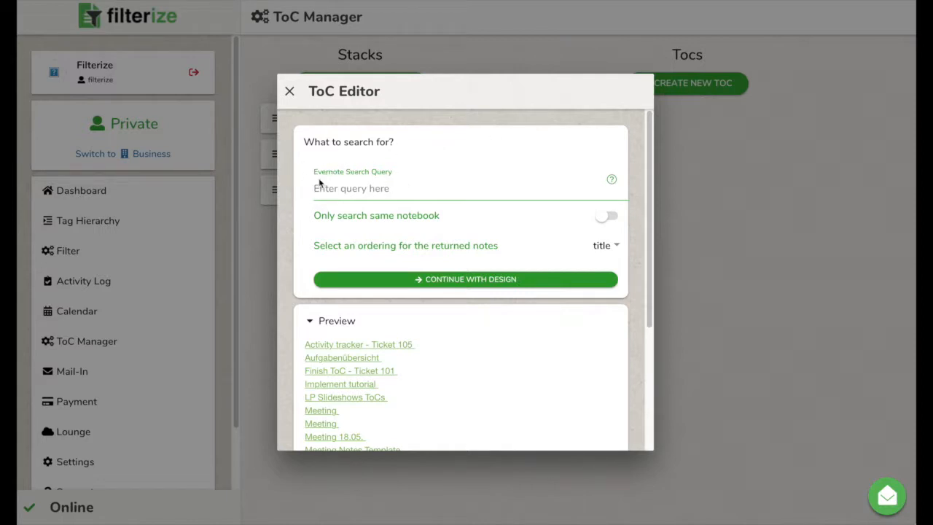
mouse_move(297, 188)
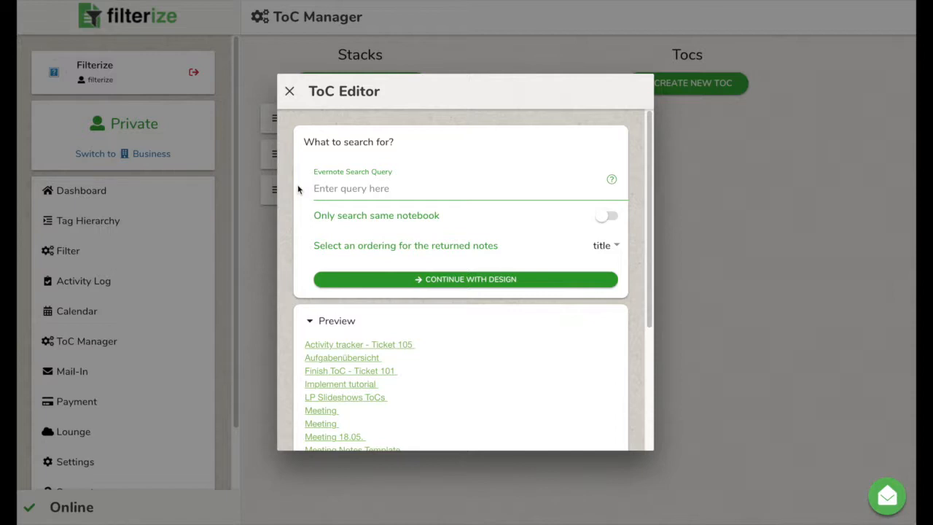
click(611, 179)
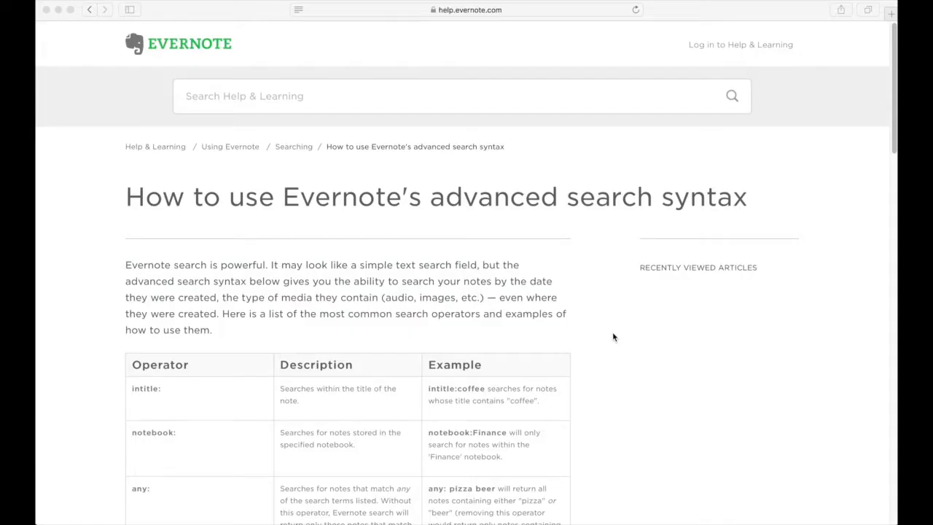
scroll(down, 3)
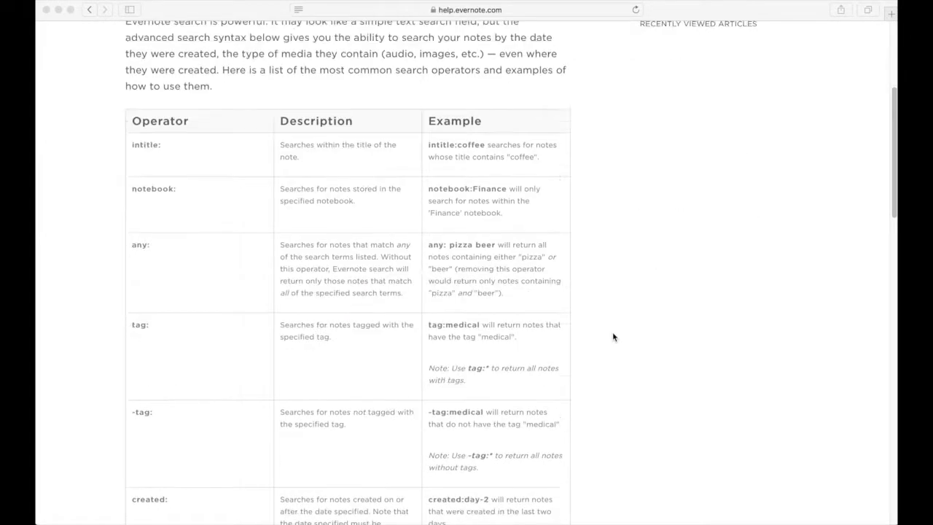
scroll(down, 3)
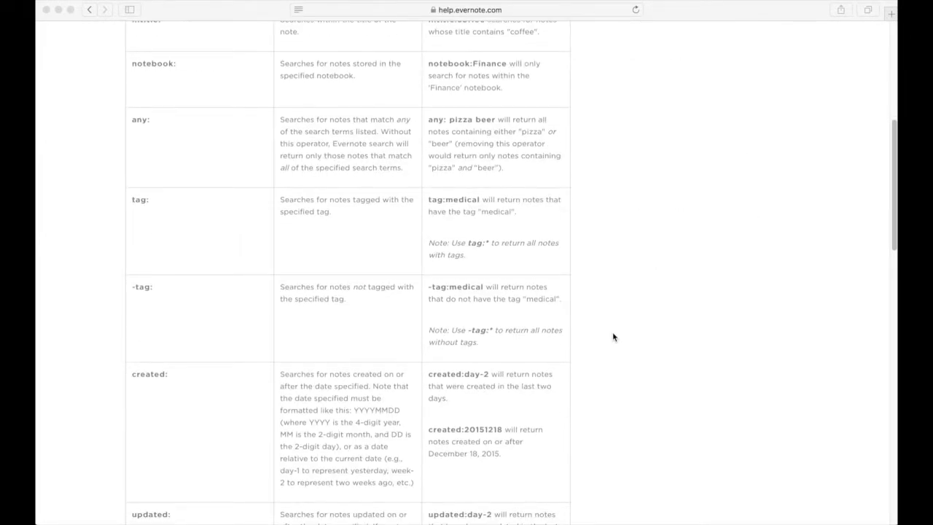
scroll(down, 3)
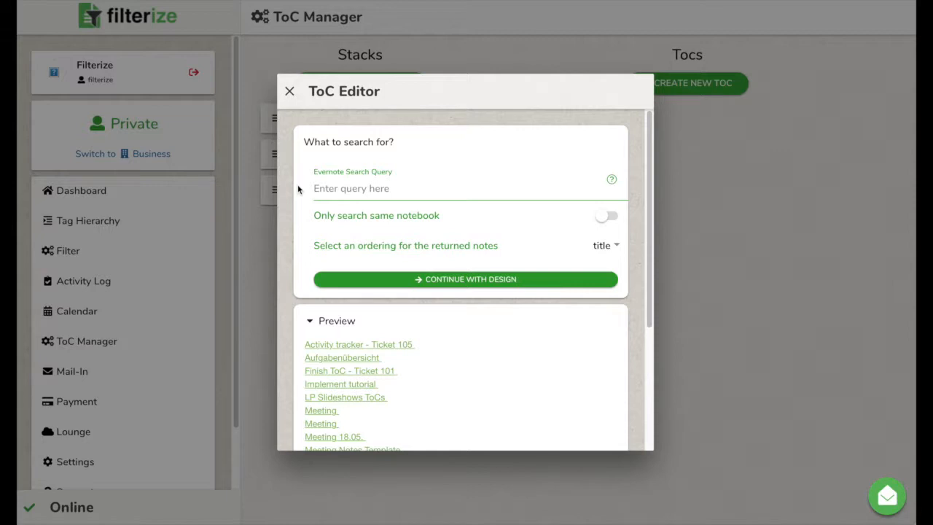
Set the query to tag:"task", limited to the same notebook and ordered by title
text(tag:t)
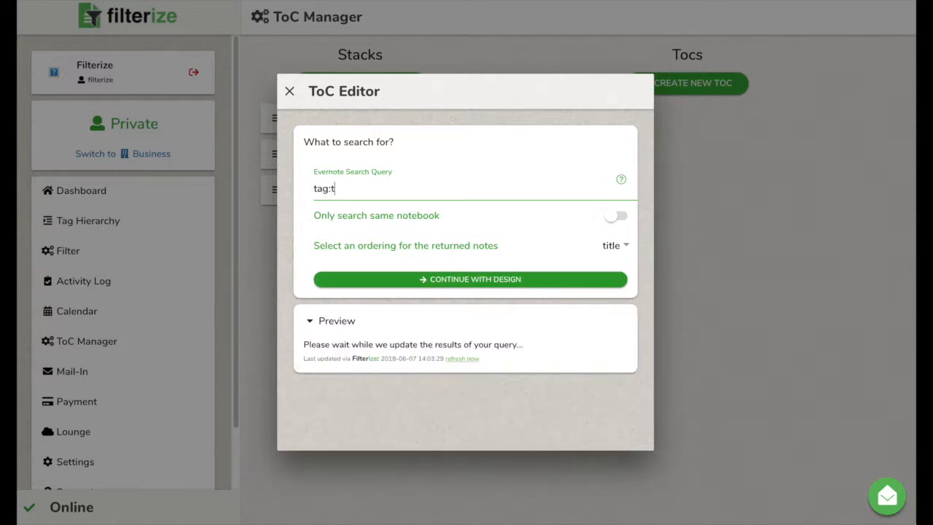
text(ask")
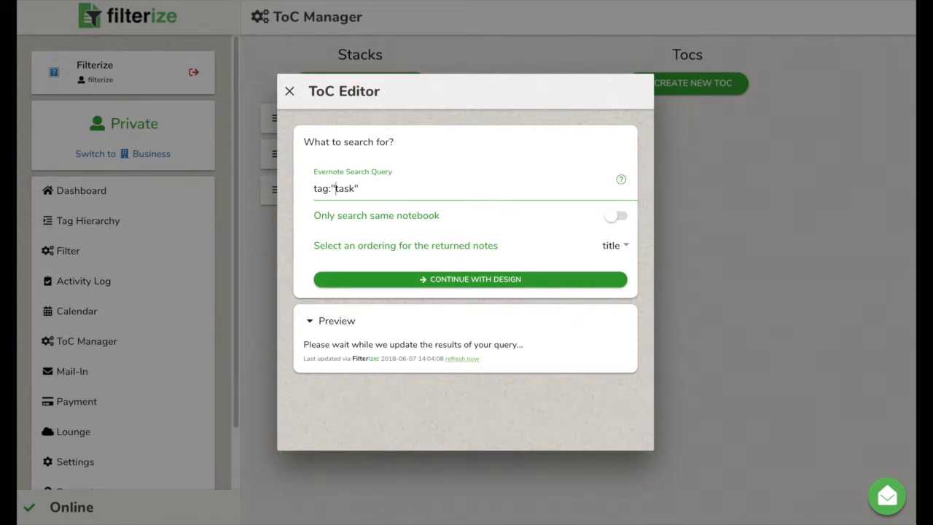
mouse_move(362, 228)
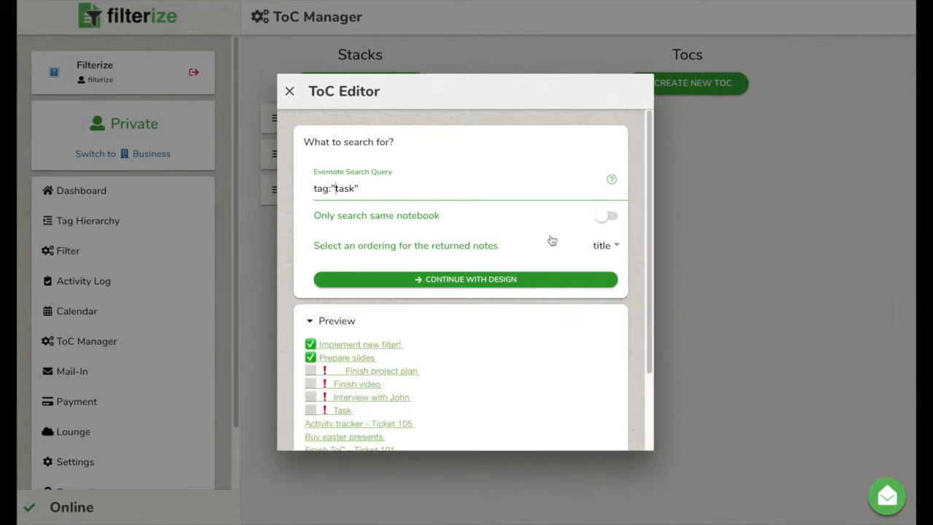
click(606, 216)
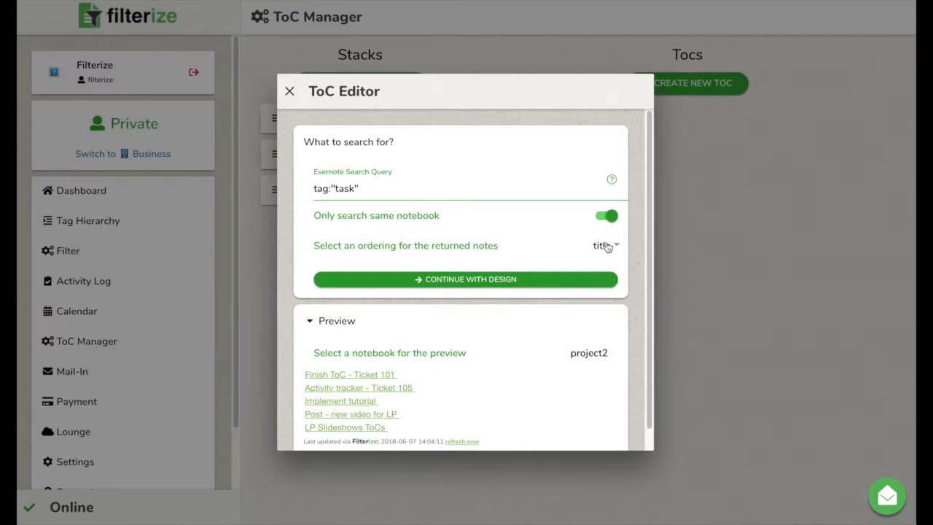
click(601, 245)
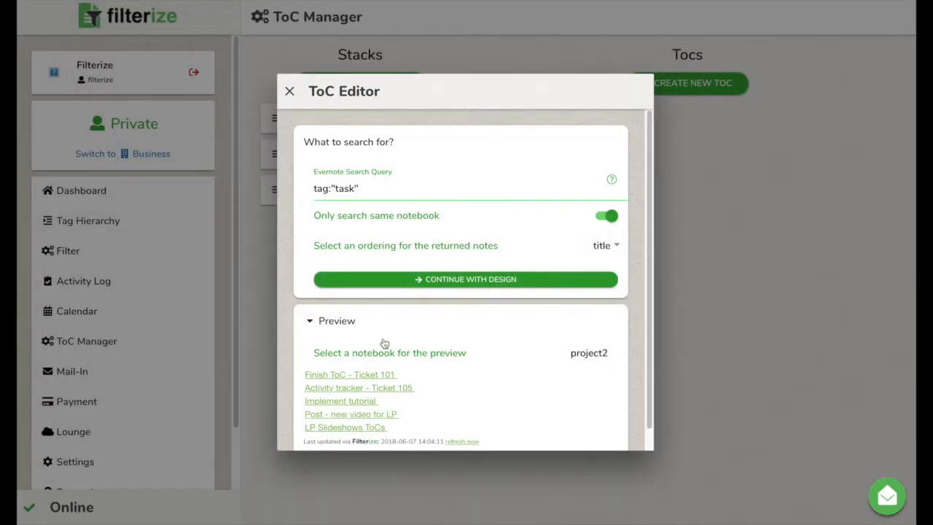
scroll(down, 3)
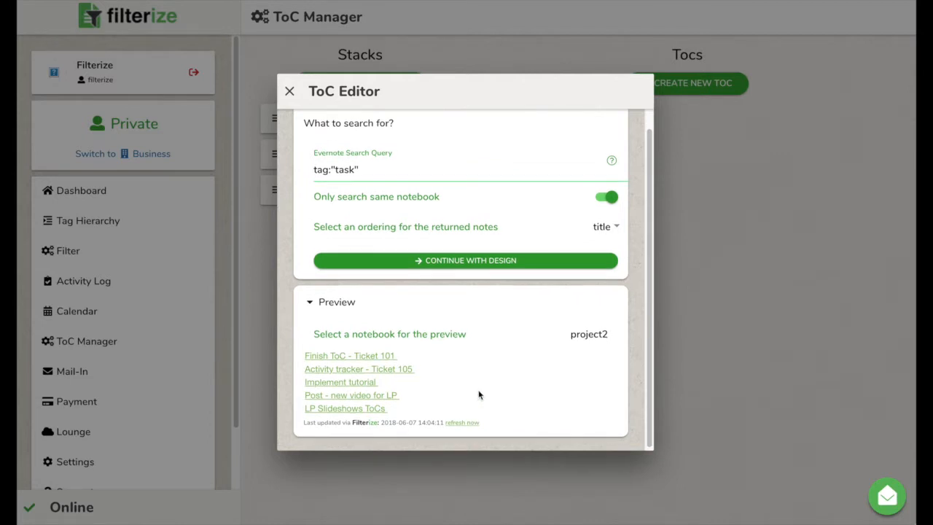
Move to the design step and choose the table style for the ToC
click(465, 260)
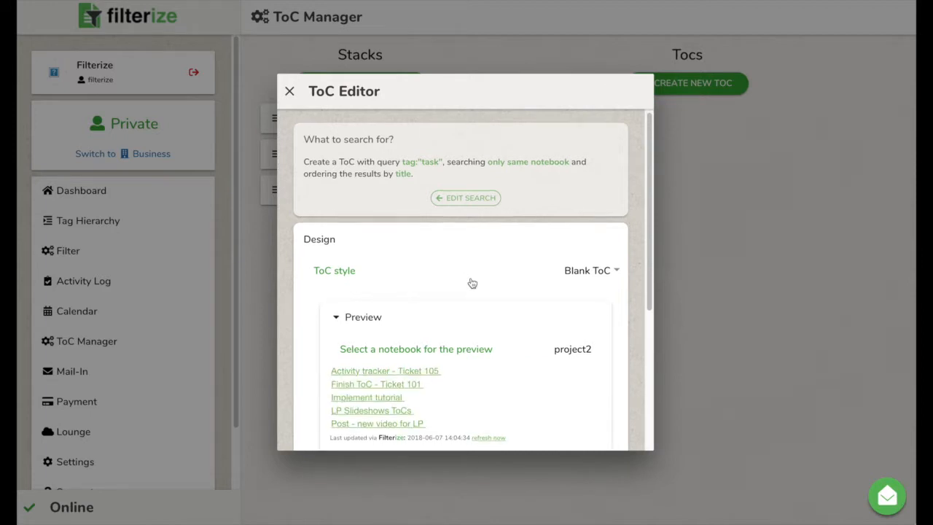
scroll(down, 3)
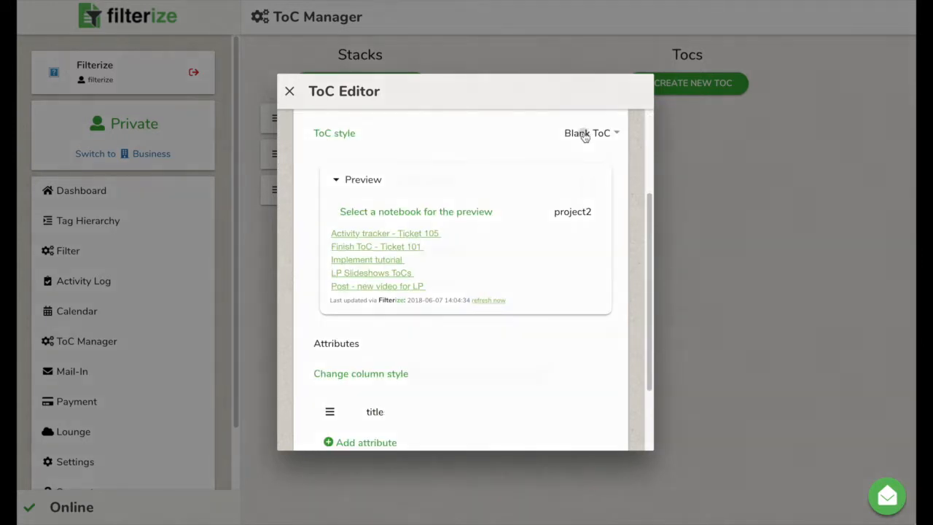
click(591, 133)
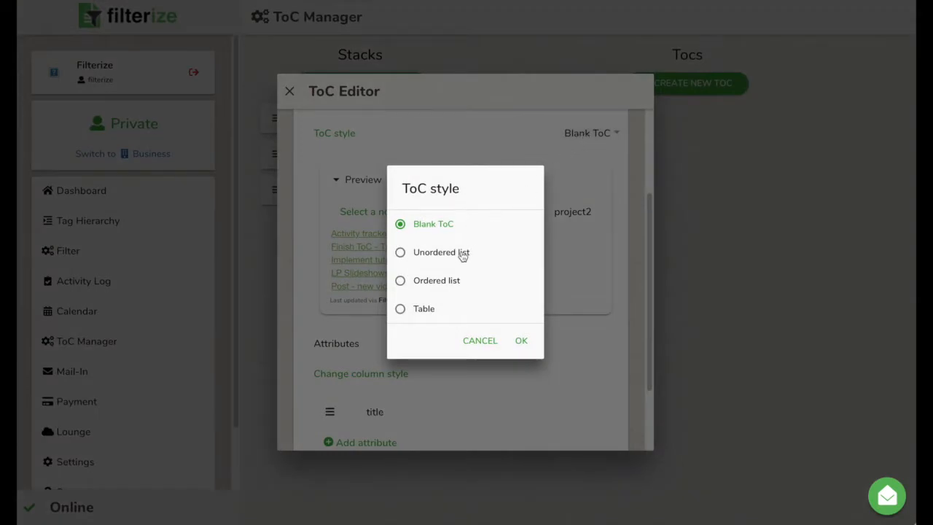
mouse_move(434, 306)
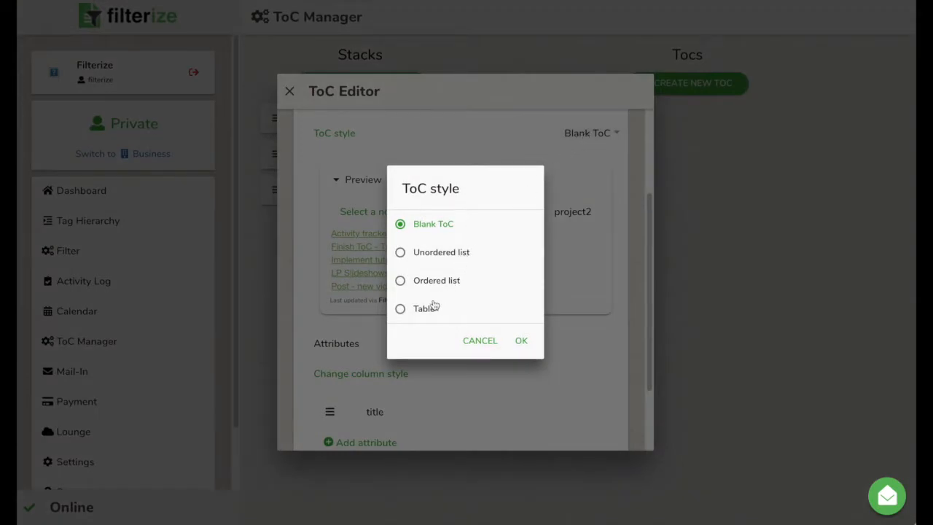
click(521, 340)
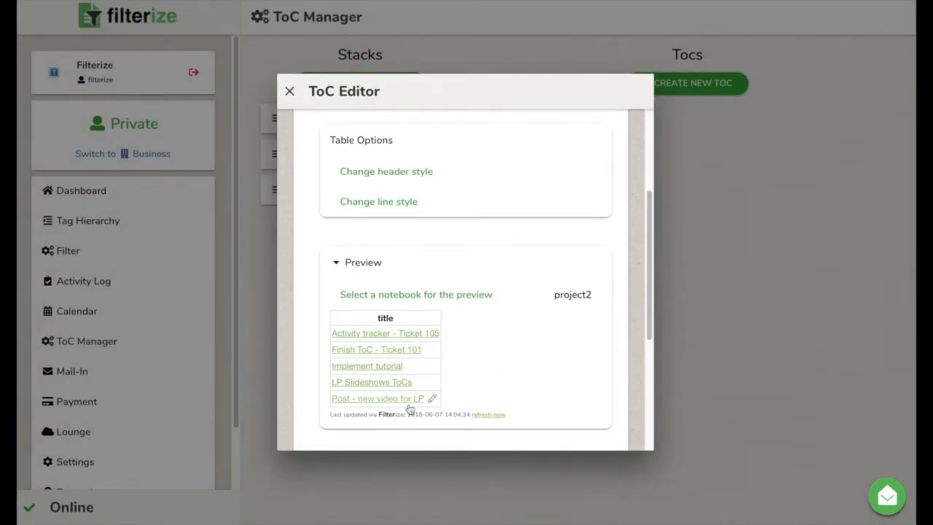
Add a reminder time column beside Checkbox and title, review the preview, and continue
scroll(down, 3)
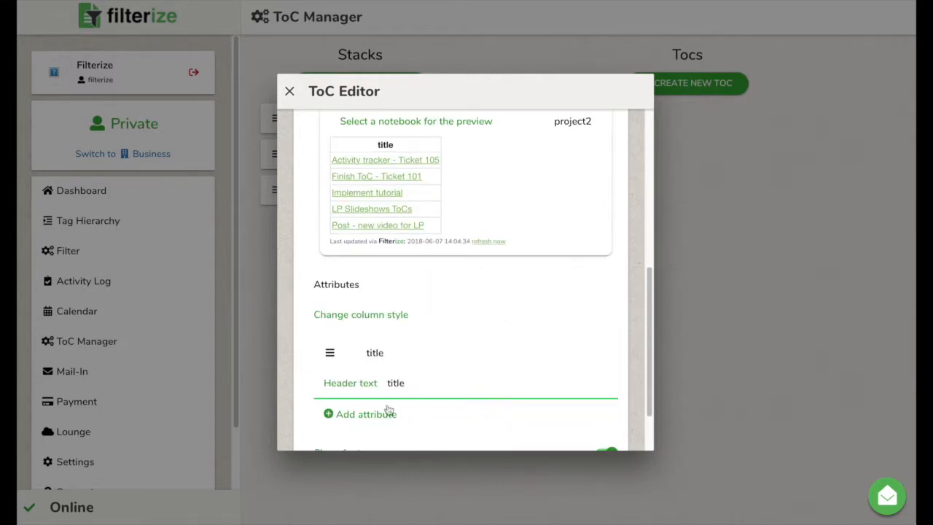
click(365, 414)
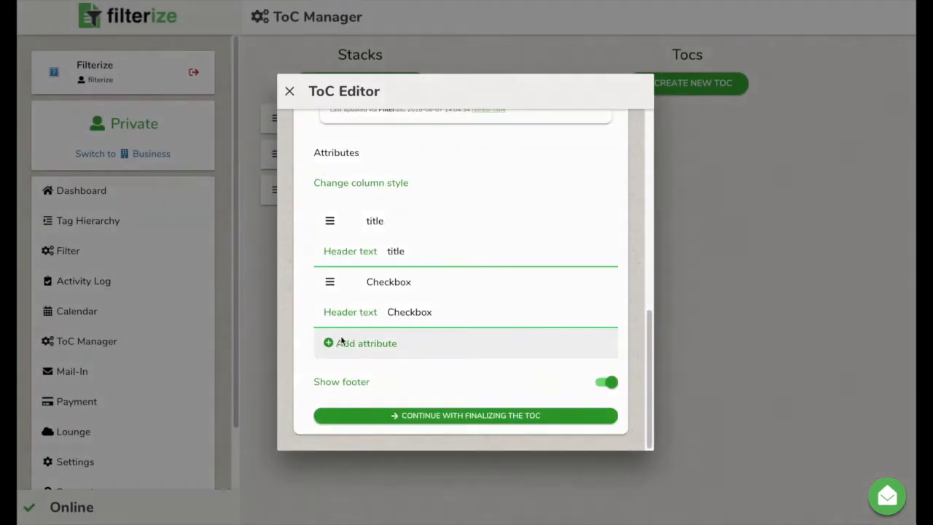
click(366, 342)
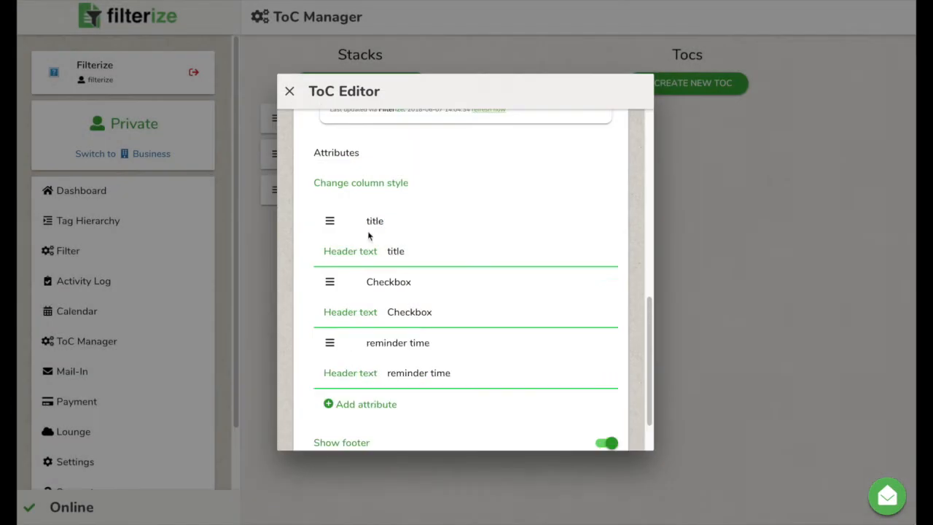
mouse_move(330, 283)
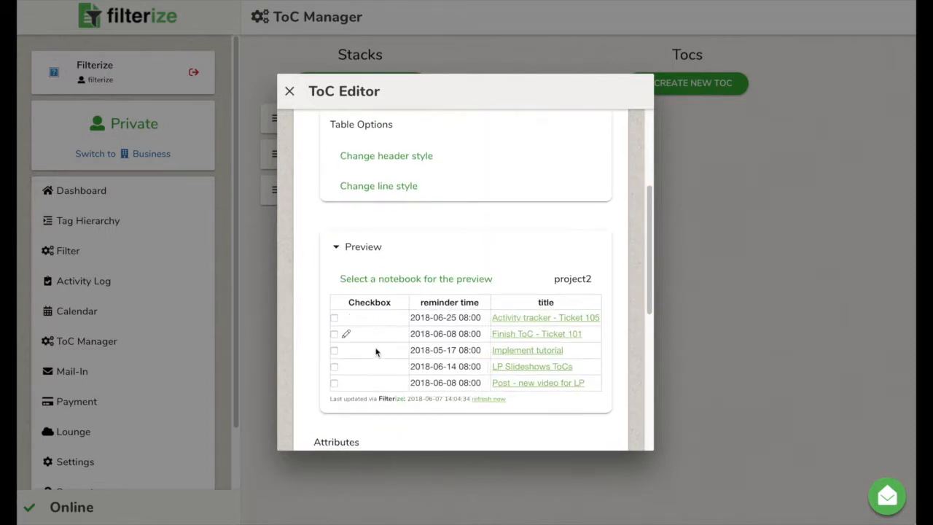
mouse_move(526, 430)
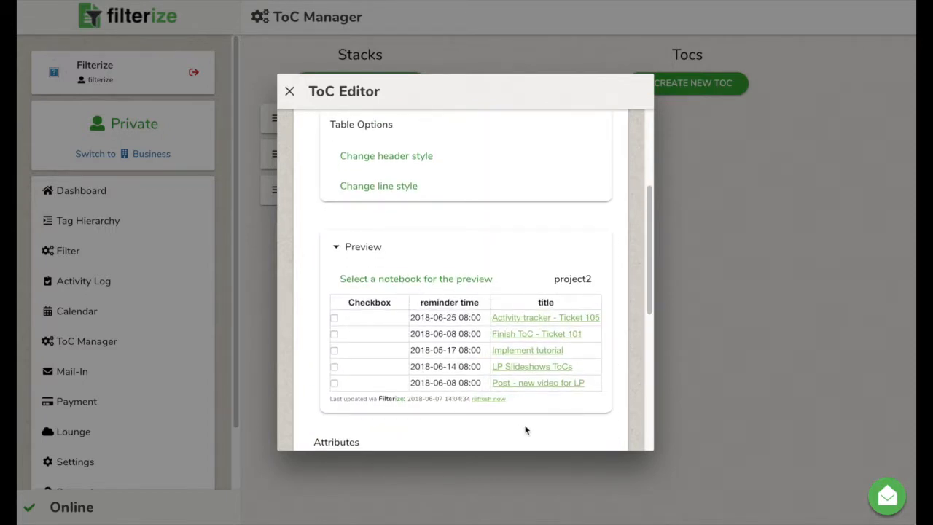
scroll(down, 3)
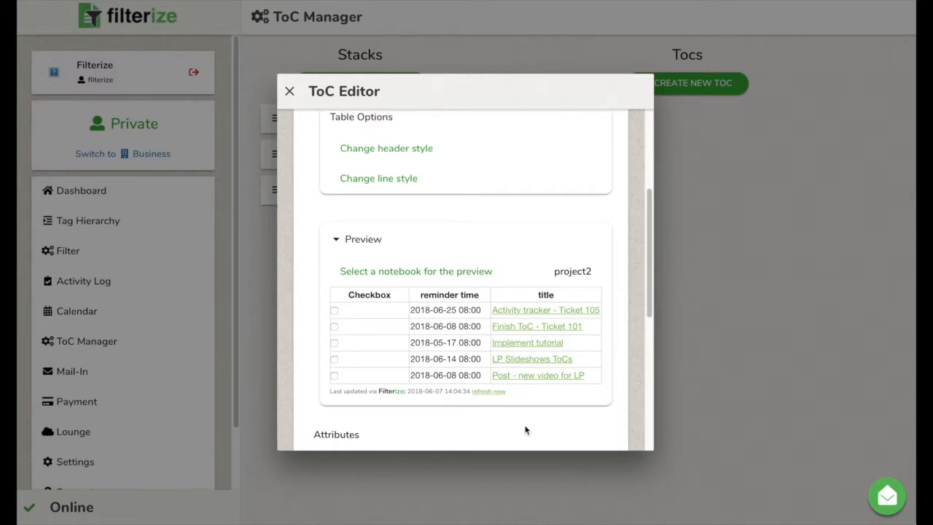
scroll(down, 3)
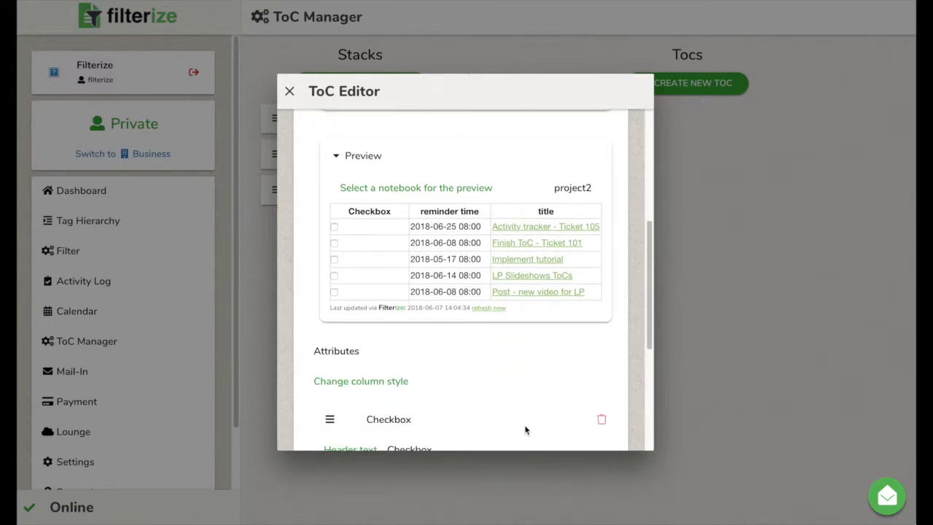
scroll(down, 3)
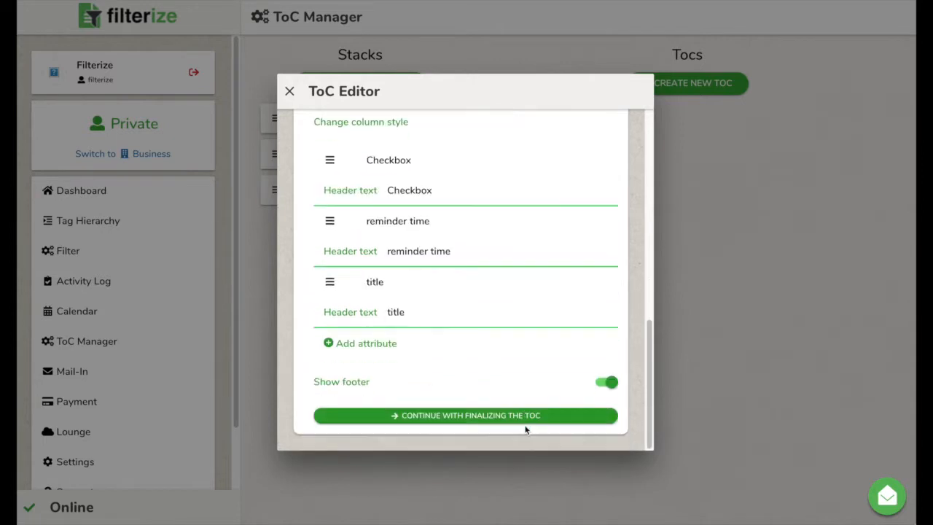
click(466, 415)
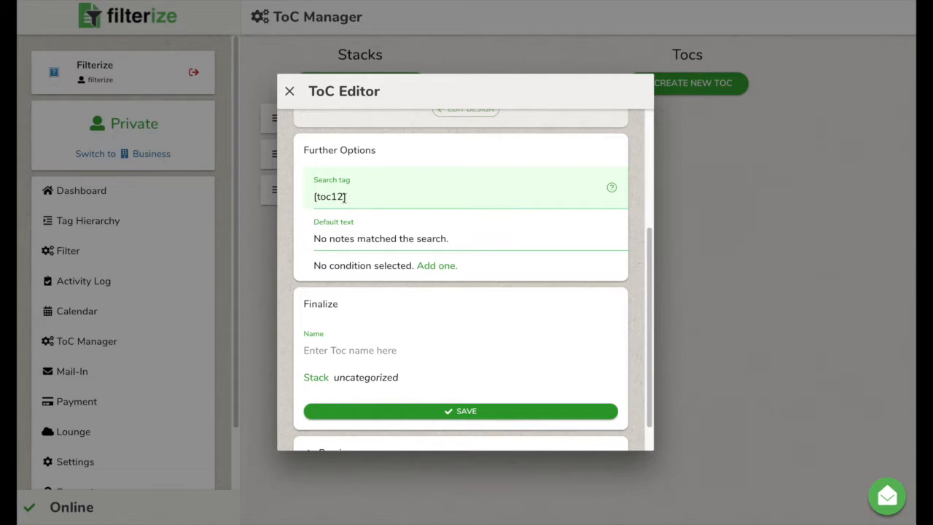
Replace the search tag with [tasks] and the default text with 'Nothing to do :)'
double_click(329, 196)
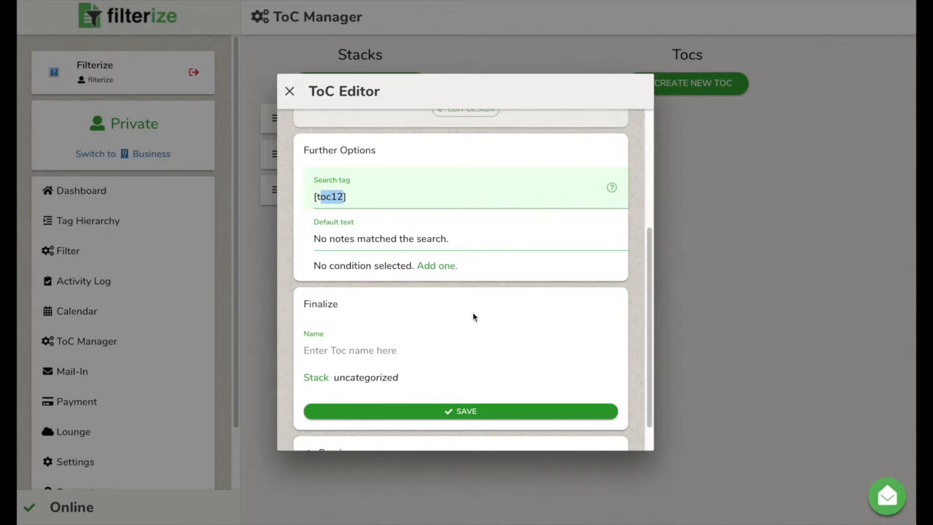
text([tasks])
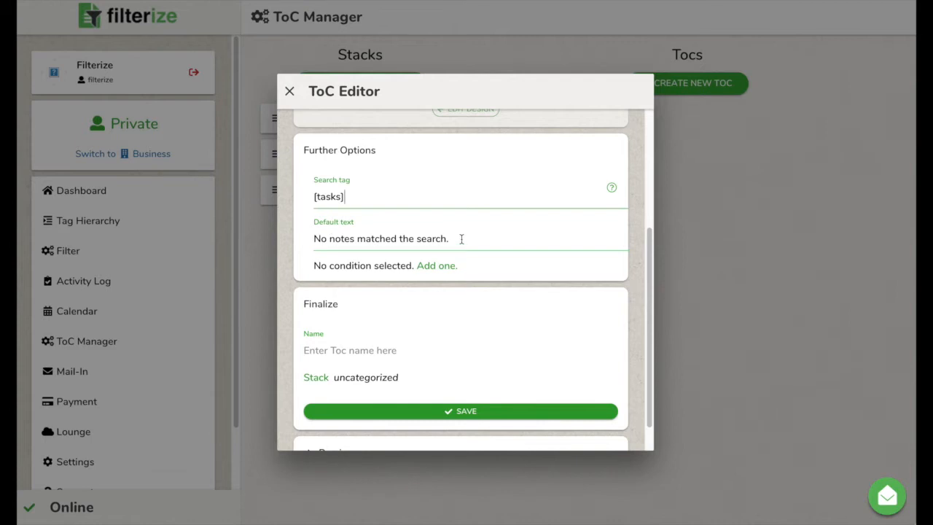
drag(328, 239, 447, 239)
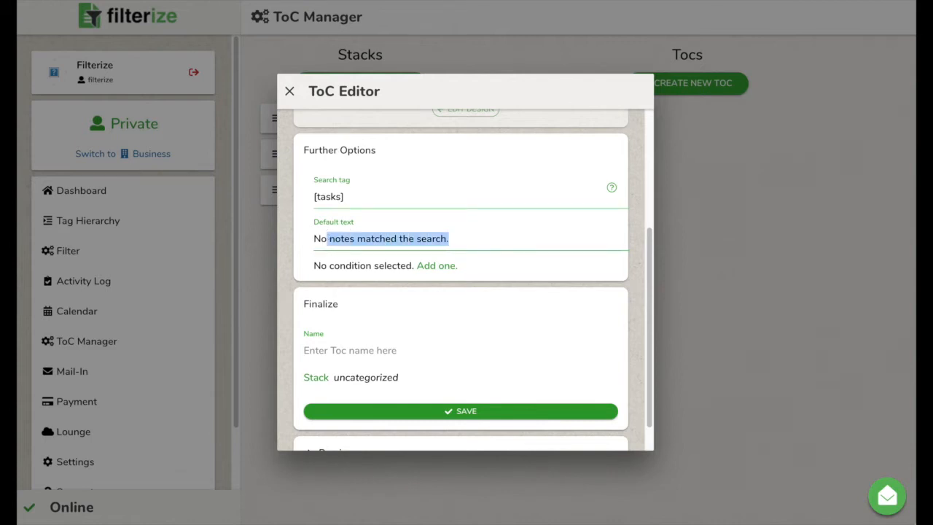
text(Nothing to)
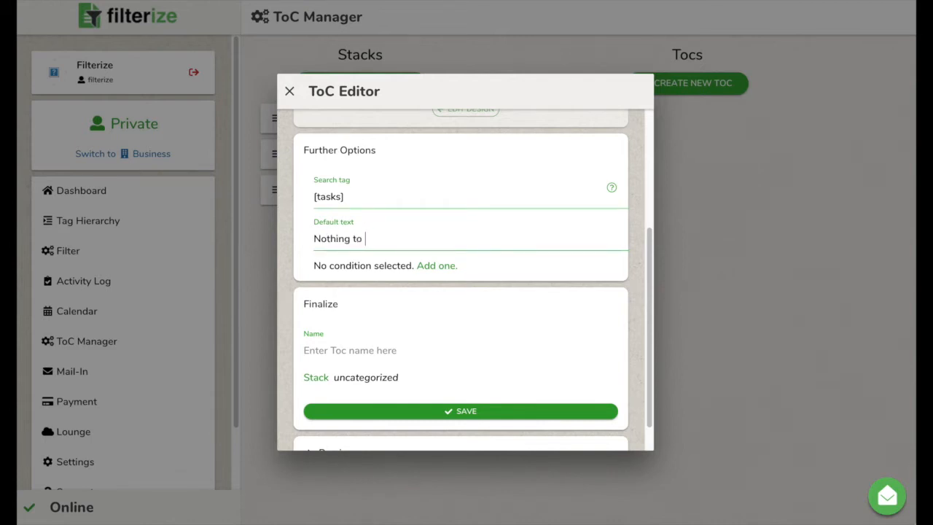
text(do :))
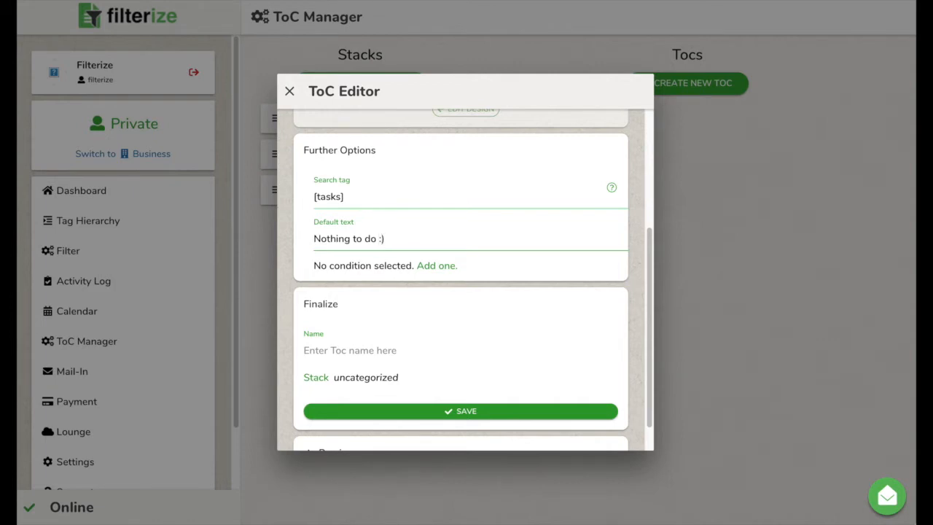
mouse_move(440, 277)
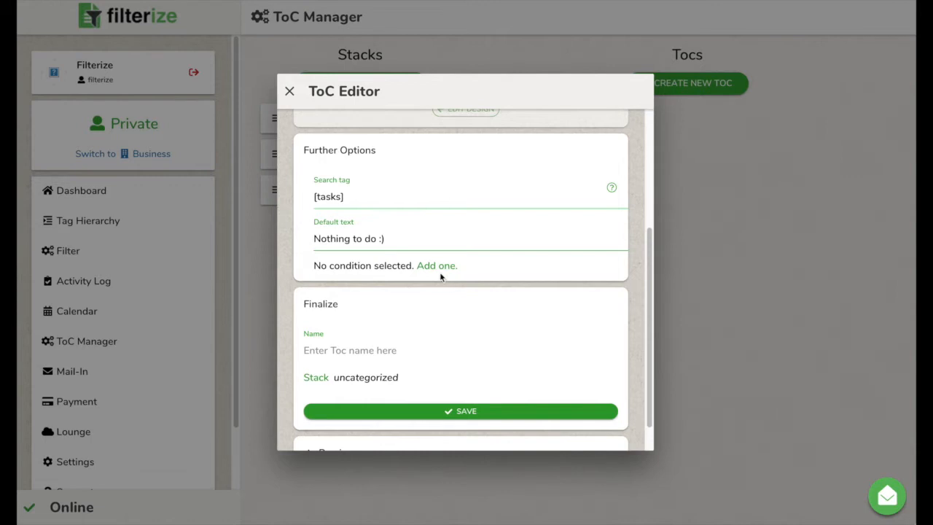
mouse_move(516, 308)
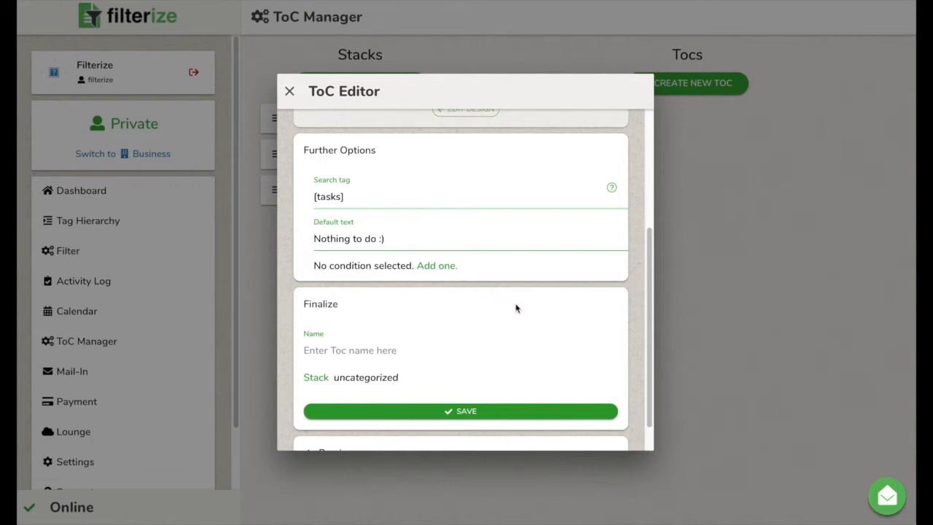
Name the table of contents 'task toc'
scroll(down, 3)
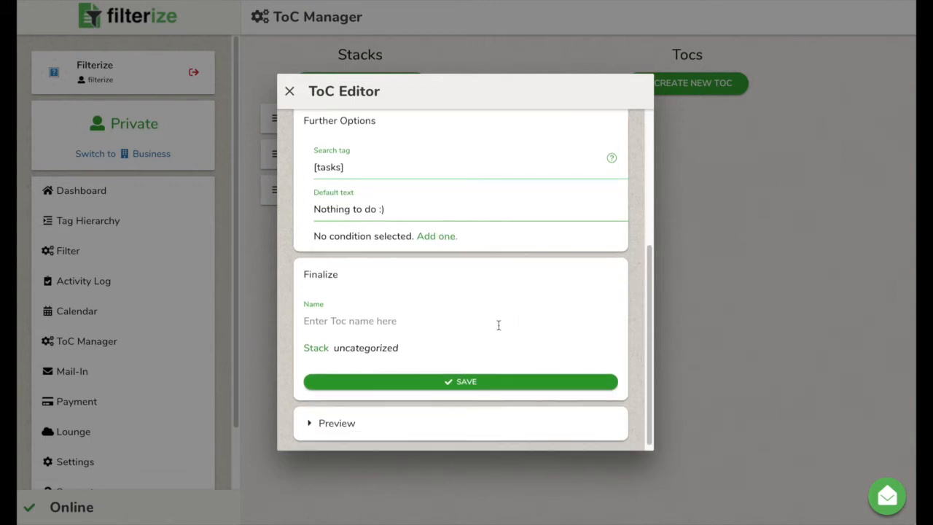
text(task toc)
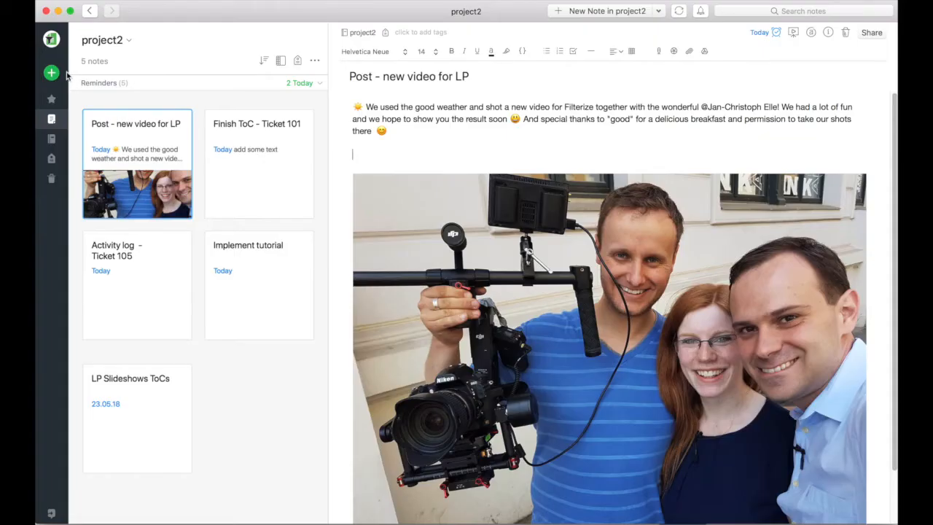
Create note 'My tasks' with [tasks] in the body, then tick the Implement tutorial task
click(51, 73)
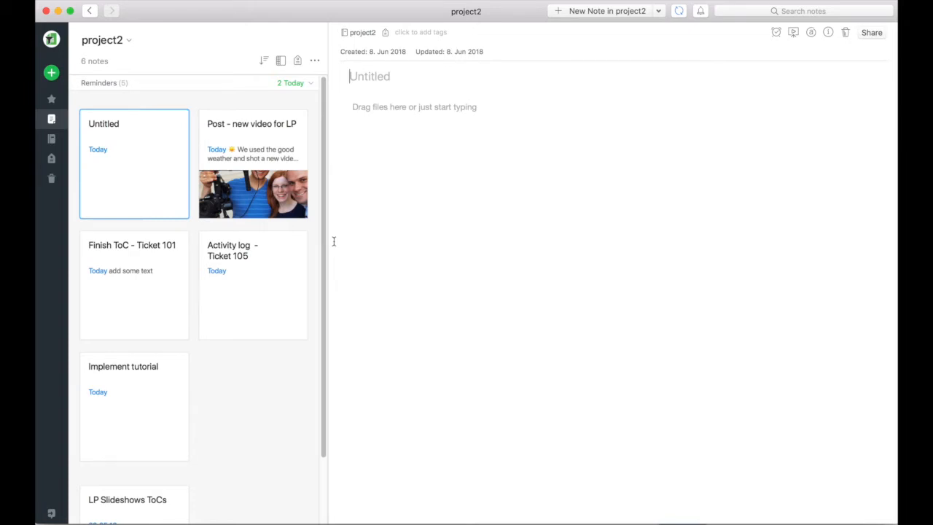
text(My)
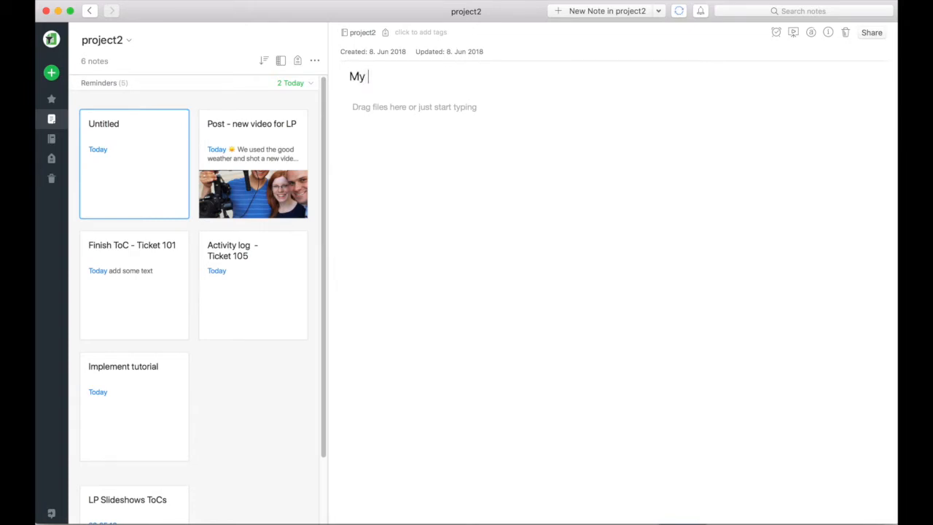
text(tasks)
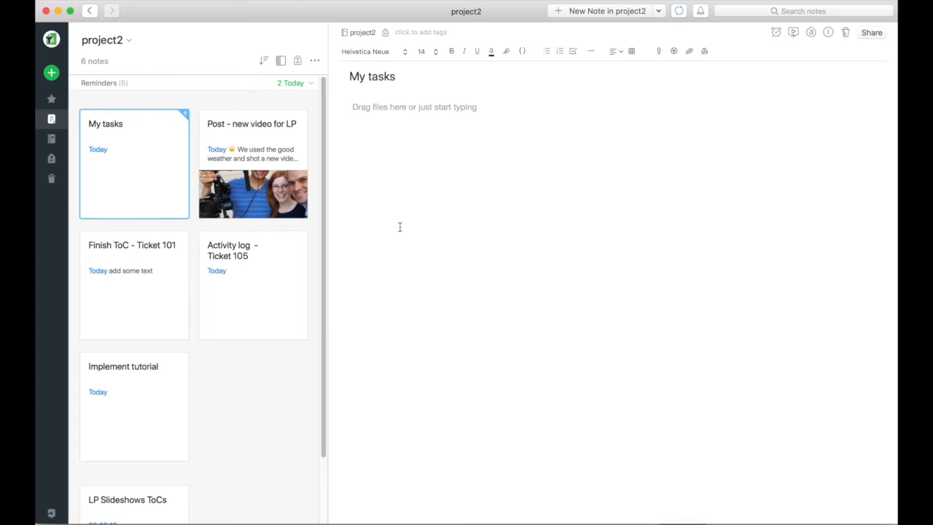
text([ta)
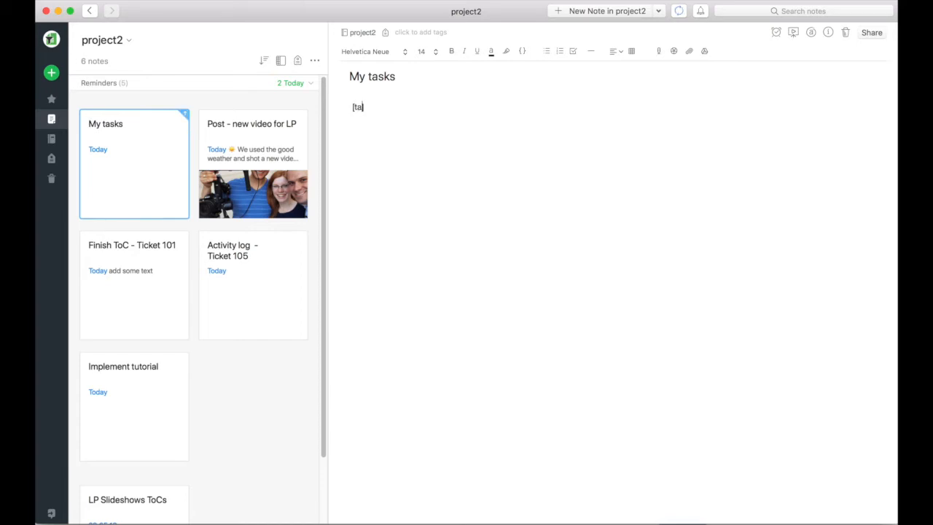
text(sks])
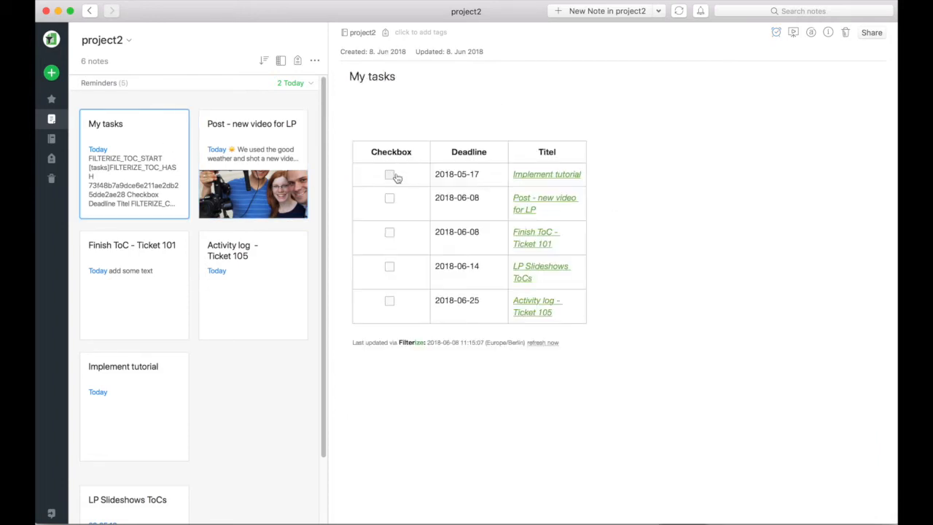
click(389, 175)
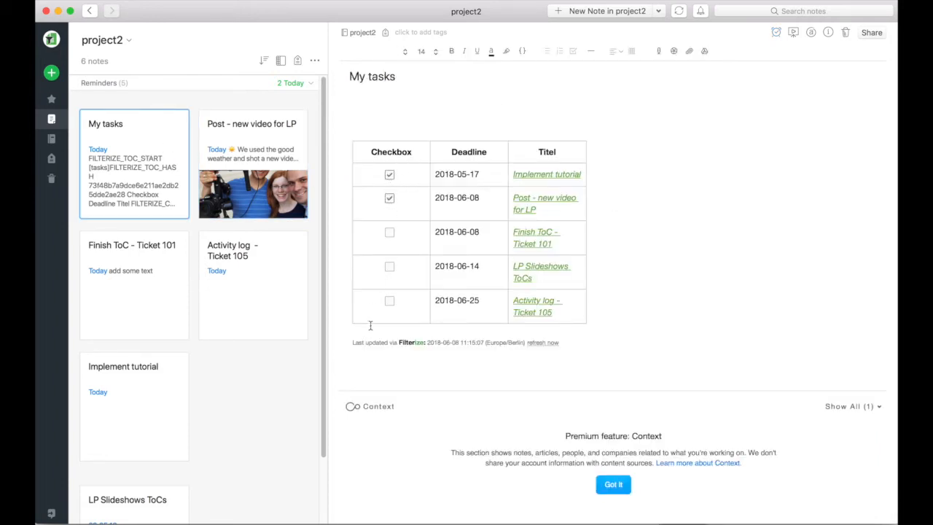